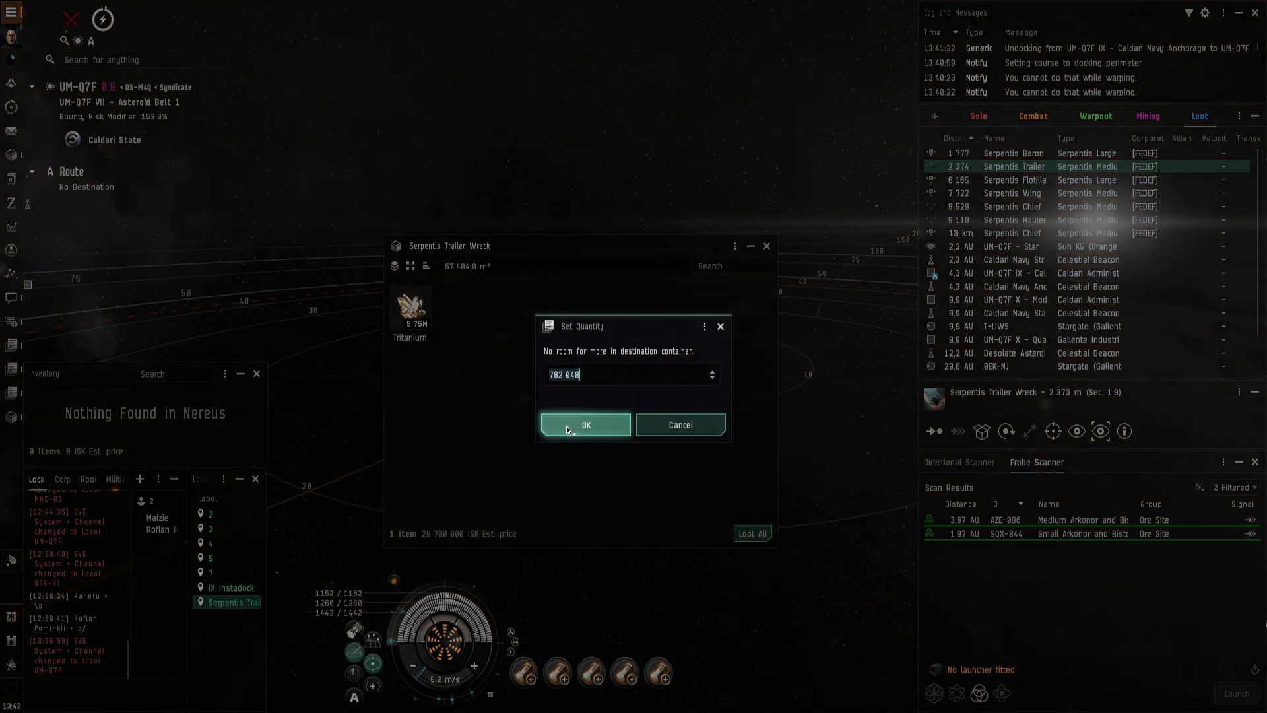
Step: Confirm taking as much Tritanium as fits in the Set Quantity dialog
{"action": "left_click", "coordinate": [585, 424]}
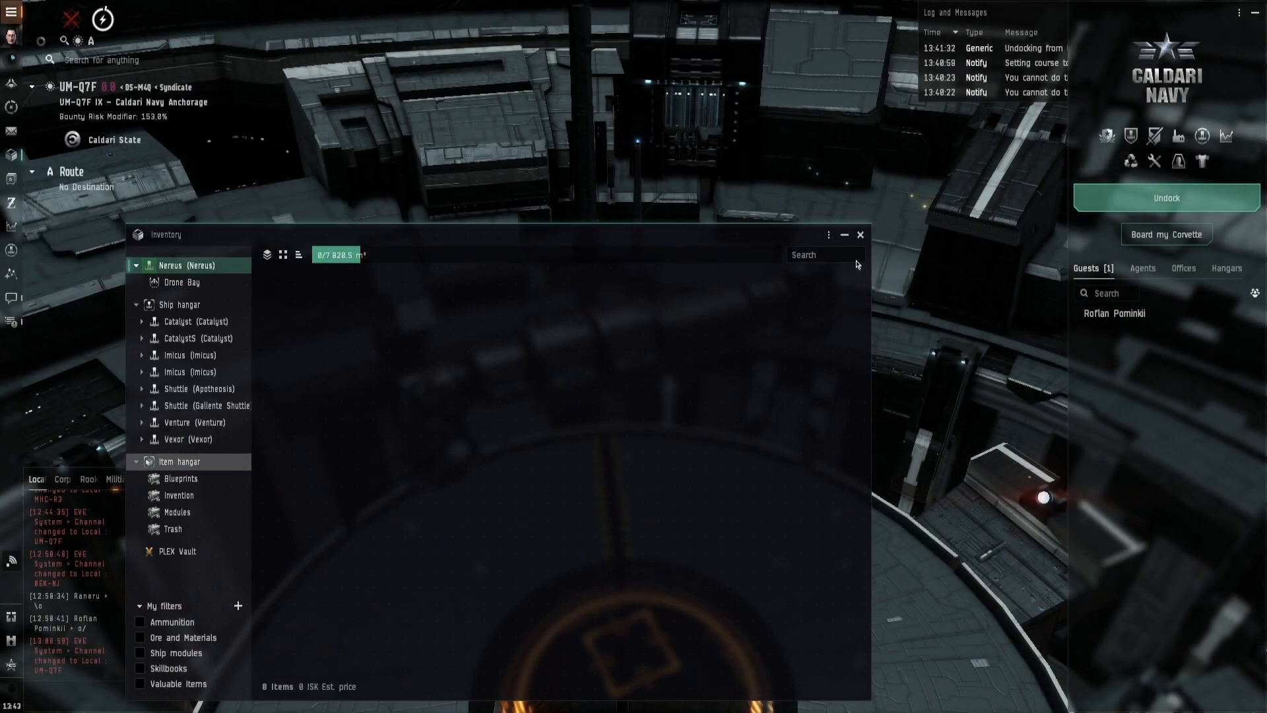
Step: Undock the Nereus from the Caldari Navy Anchorage into space
{"action": "left_click", "coordinate": [1165, 198]}
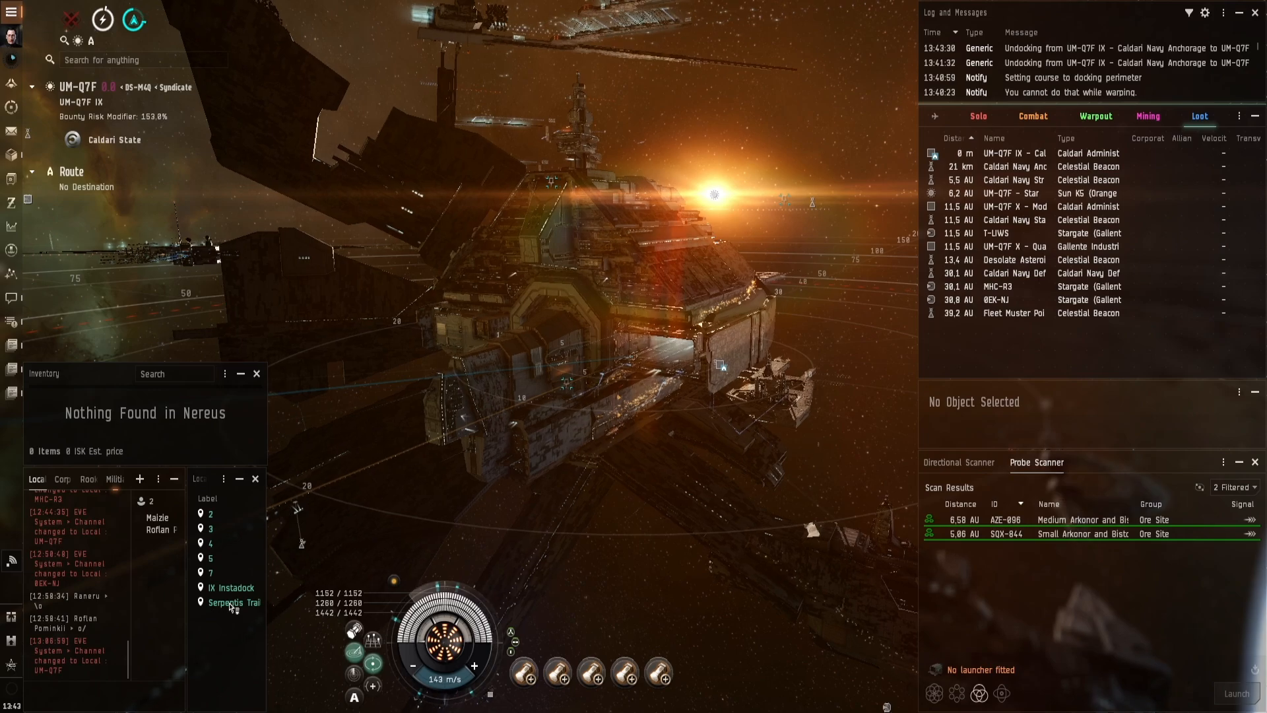
Step: Warp to within 0 m of the Serpentis Trailer bookmark in Asteroid Belt 1
{"action": "right_click", "coordinate": [232, 602]}
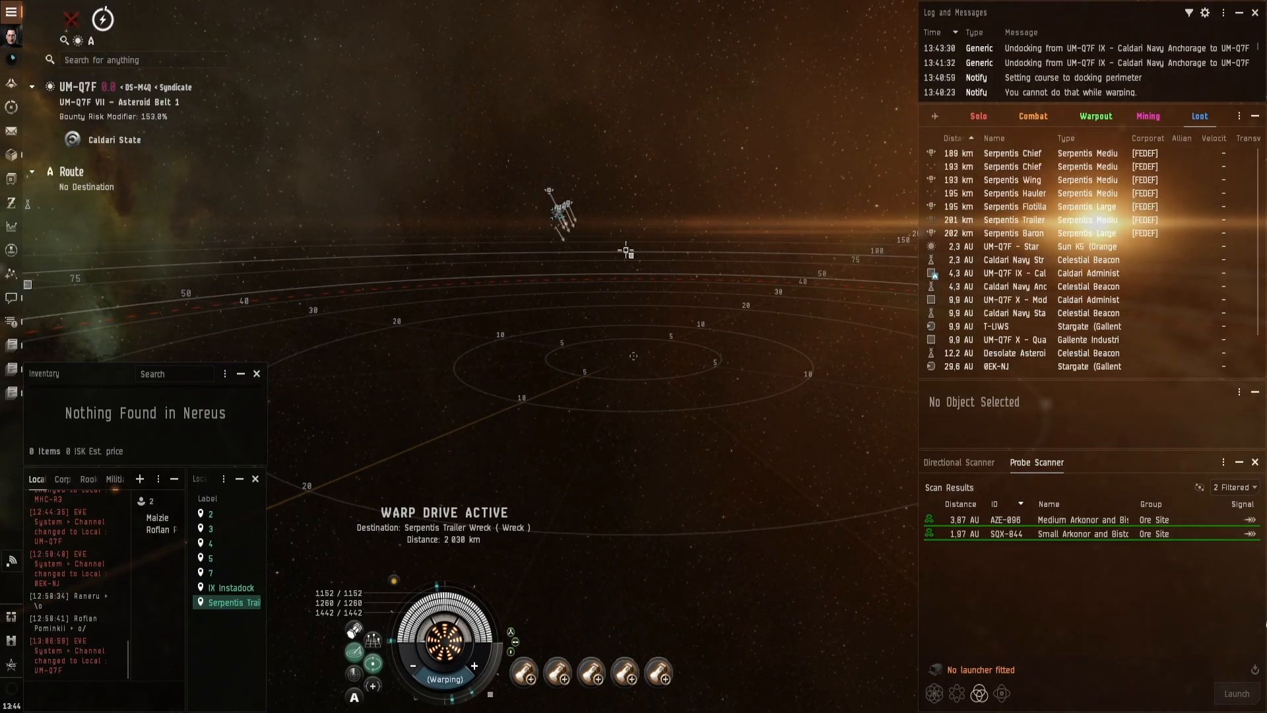
Step: Loot about 0.78M Tritanium from the Serpentis Trailer wreck into the Nereus cargo
{"action": "left_click", "coordinate": [1014, 221]}
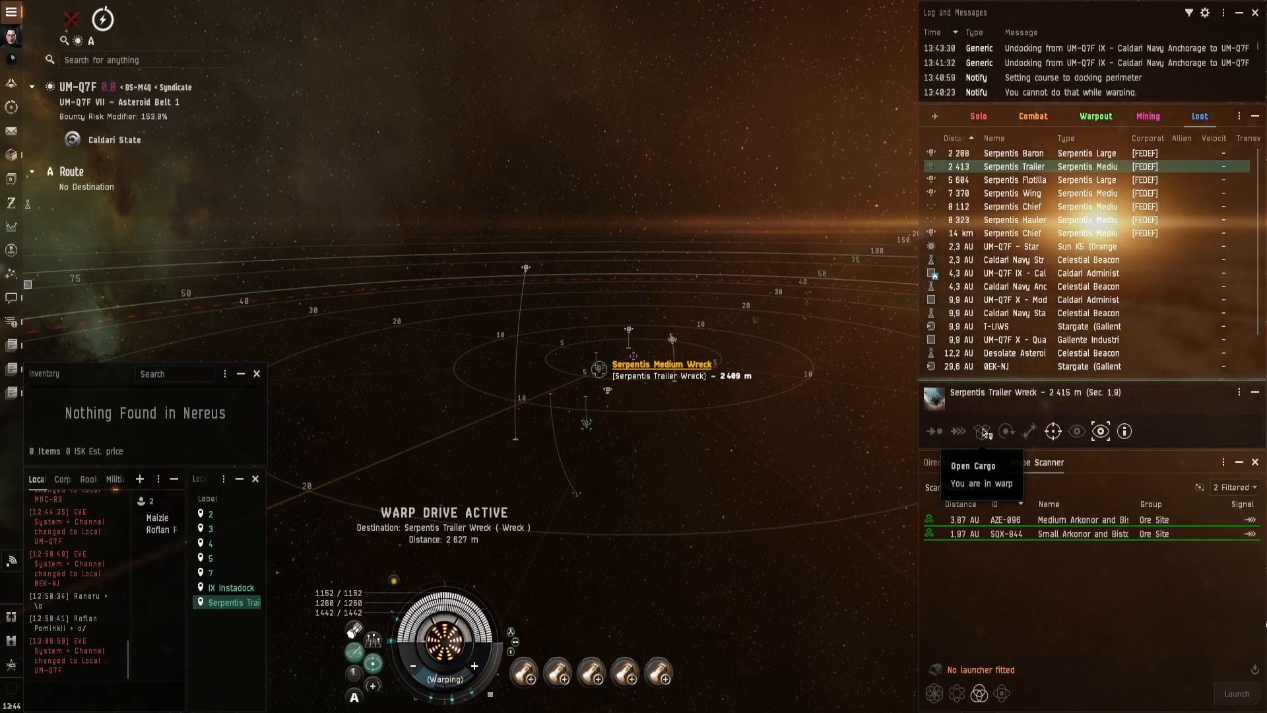
{"action": "left_click", "coordinate": [982, 431]}
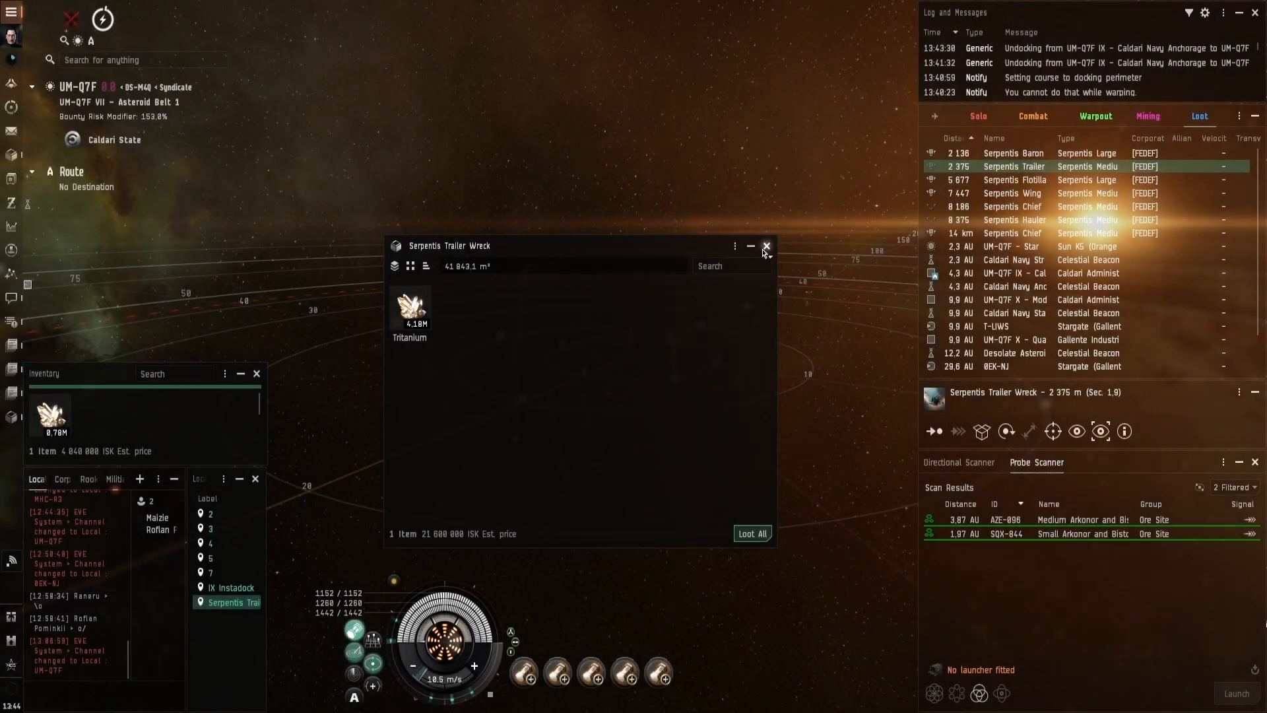
{"action": "left_click", "coordinate": [765, 246]}
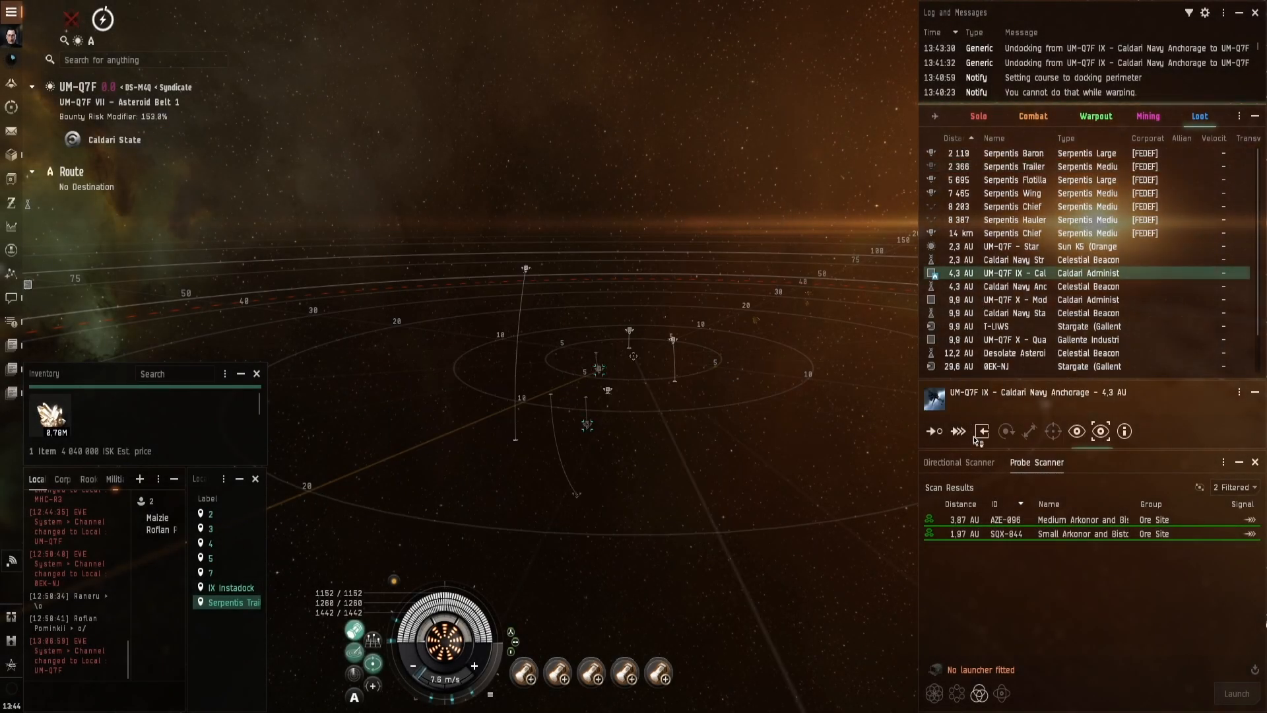
Step: Dock the Nereus at the Caldari Navy Anchorage with the Tritanium aboard
{"action": "left_click", "coordinate": [982, 431]}
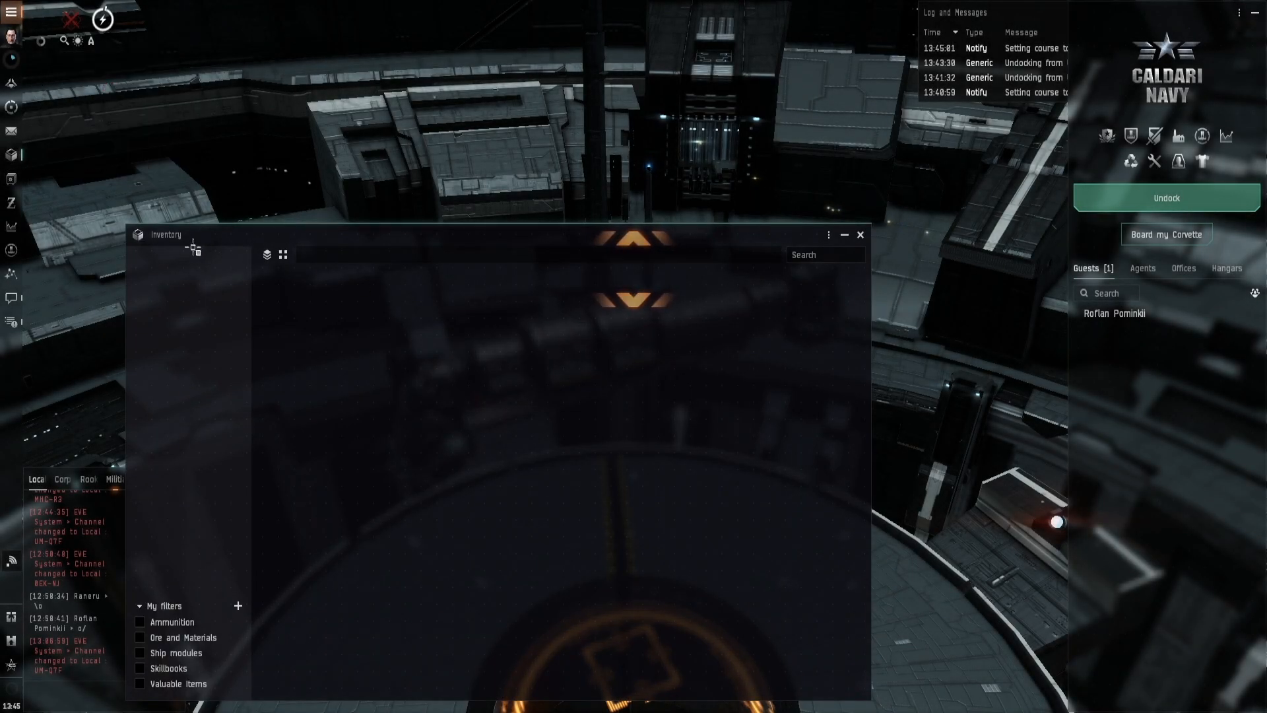
Step: Move the Tritanium from the Nereus cargo into the station Item hangar and undock
{"action": "left_click", "coordinate": [180, 460]}
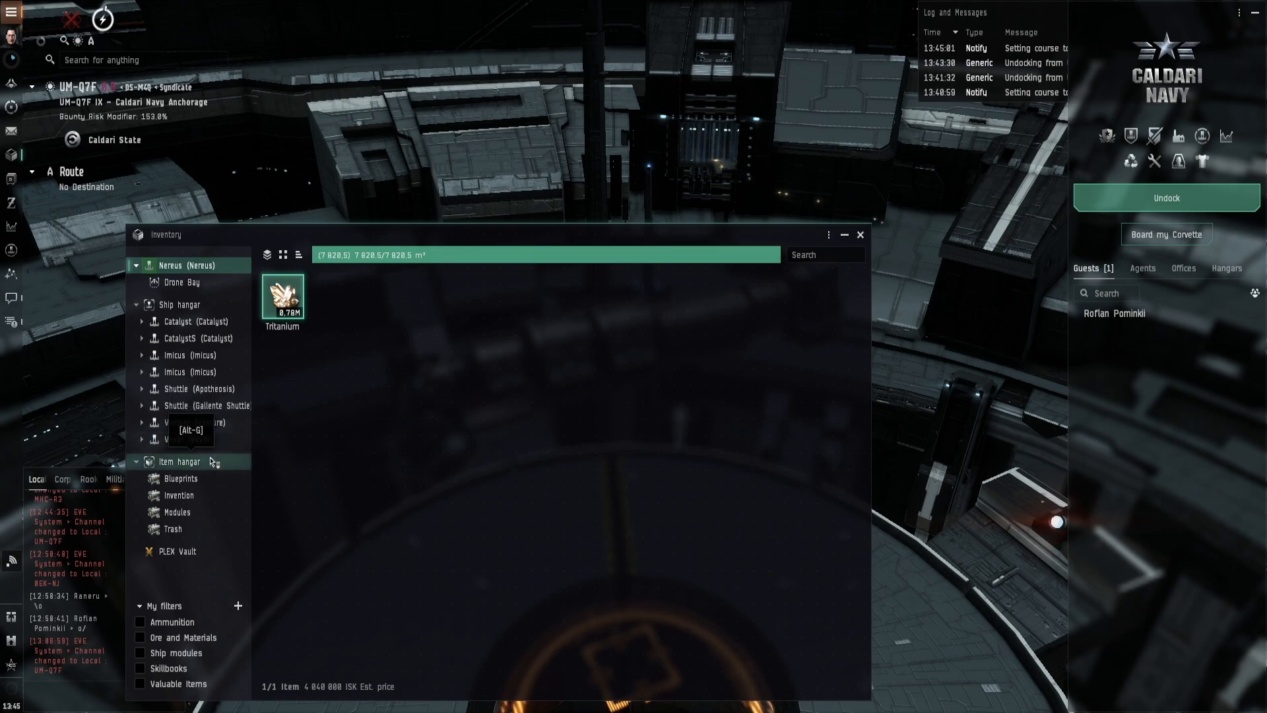
{"action": "left_click", "coordinate": [1165, 197]}
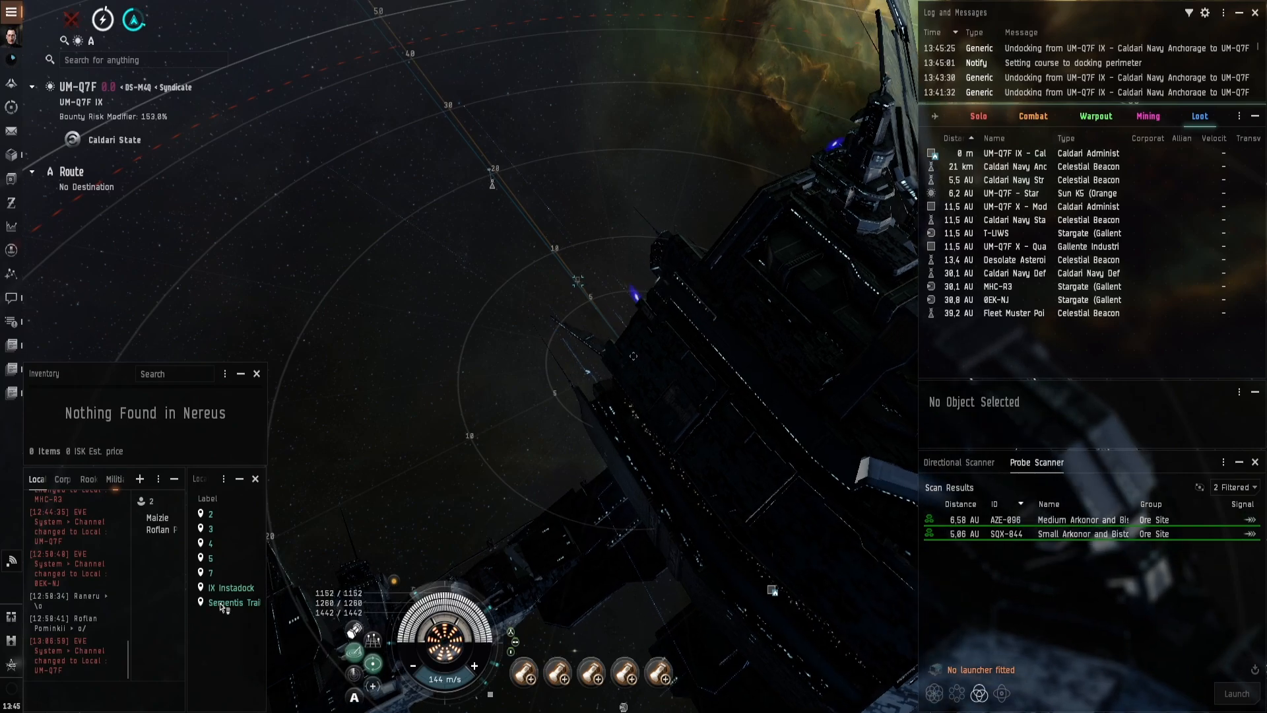
Step: Warp back to within 0 m of the Serpentis Trailer wreck bookmark
{"action": "right_click", "coordinate": [232, 601]}
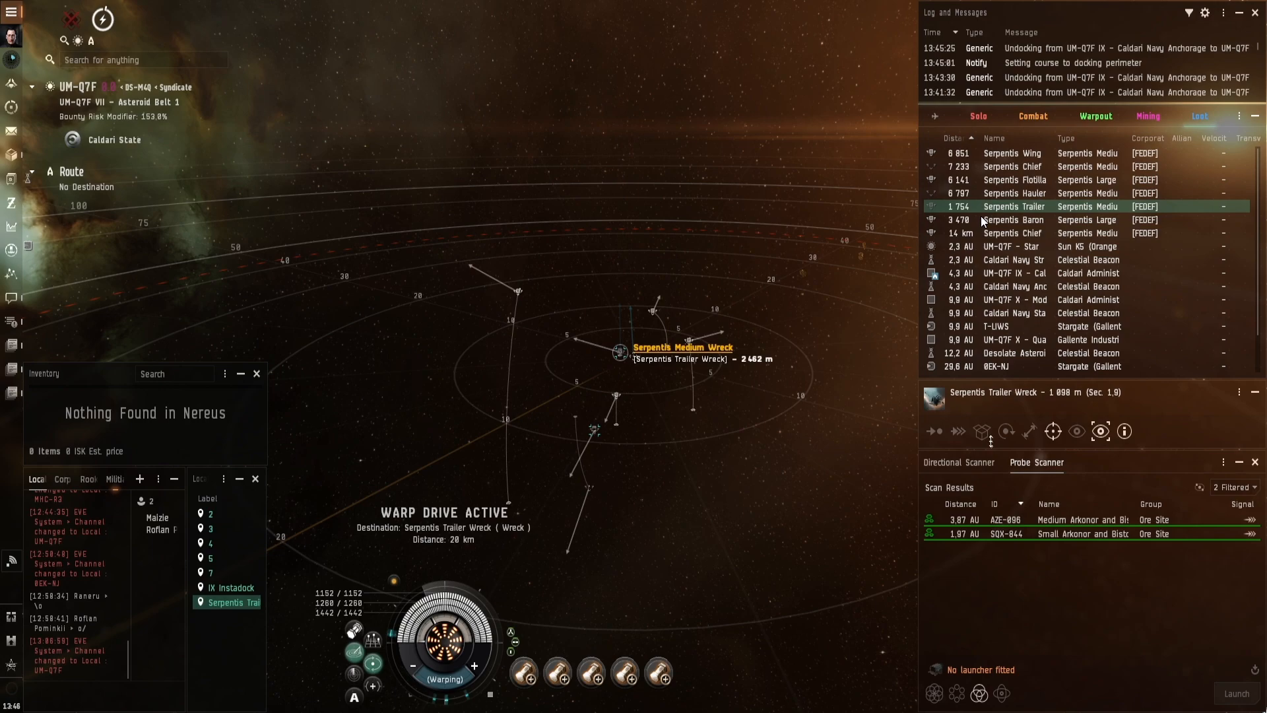
{"action": "mouse_move", "coordinate": [1039, 205]}
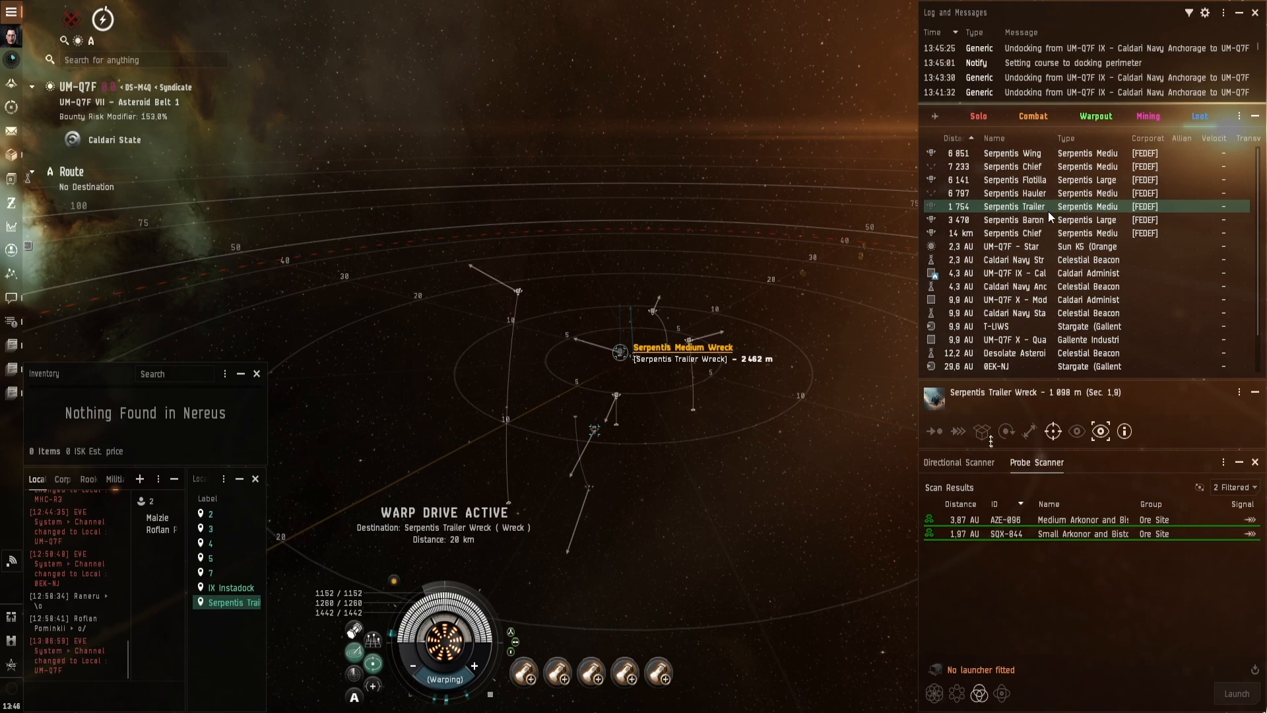
{"action": "mouse_move", "coordinate": [1050, 211]}
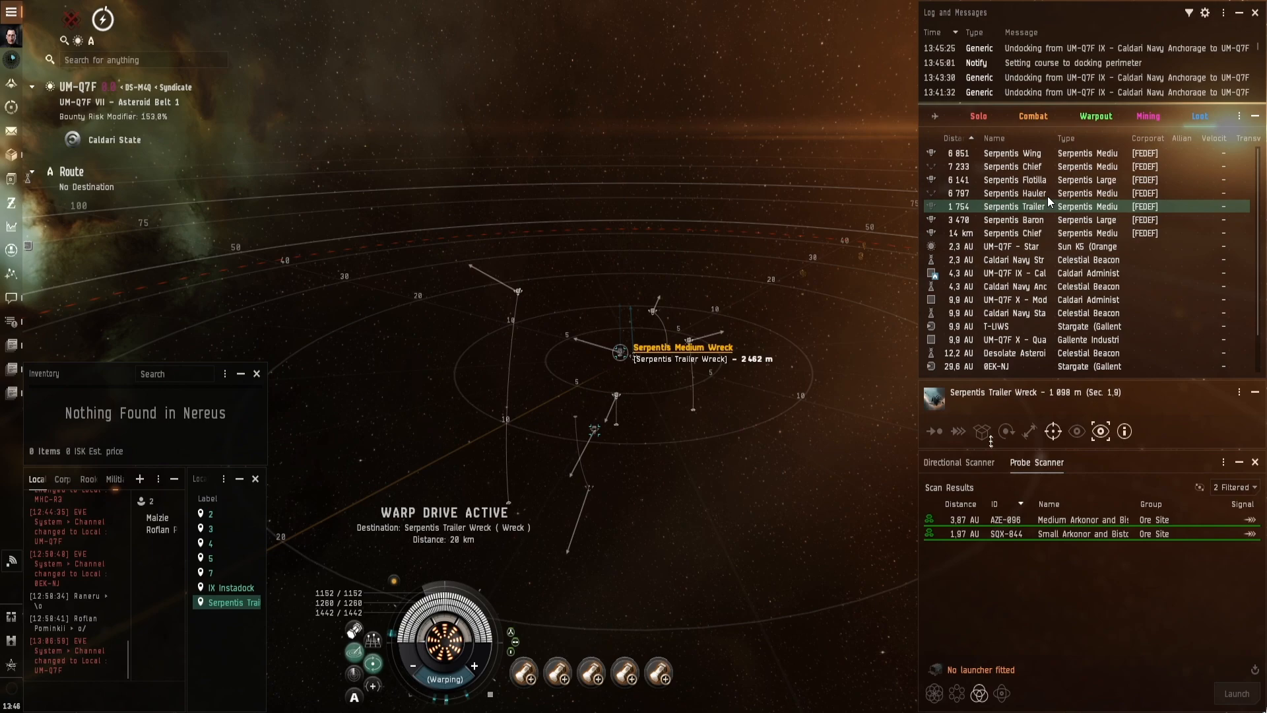
{"action": "mouse_move", "coordinate": [1046, 200]}
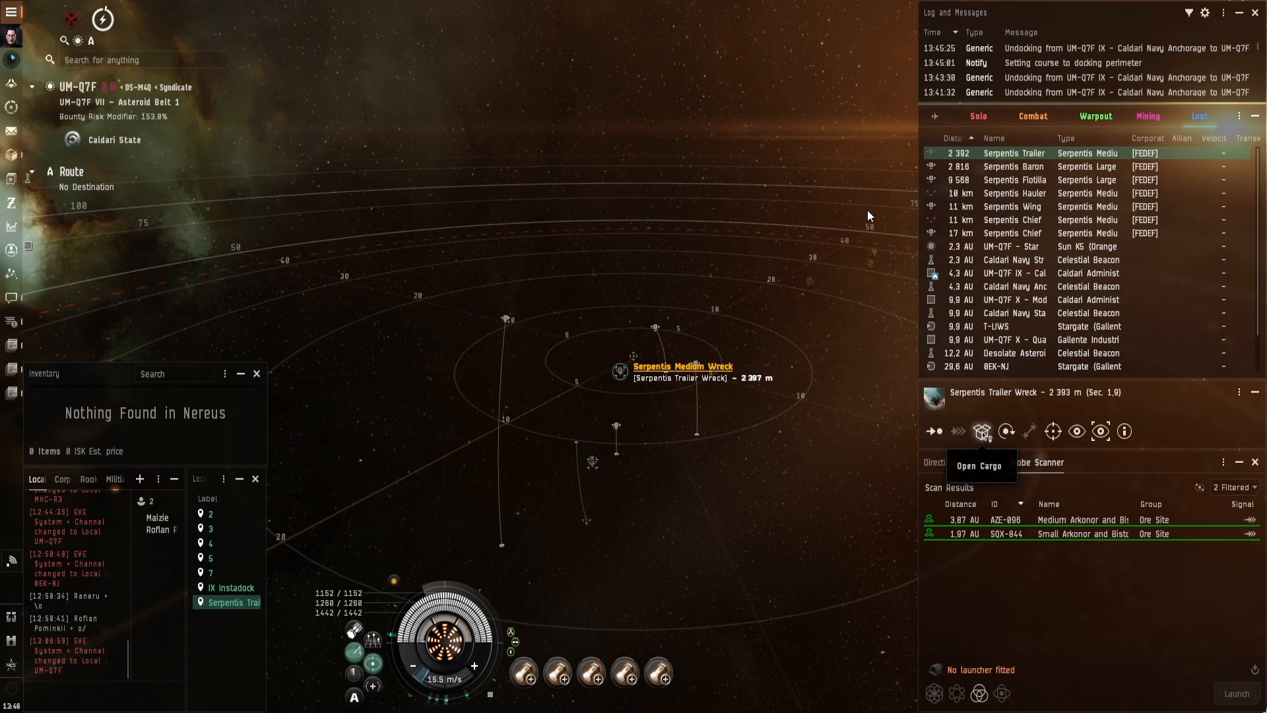
Step: Loot another 0.78M Tritanium from the wreck and dock toward the Caldari Navy Anchorage
{"action": "left_click", "coordinate": [982, 430]}
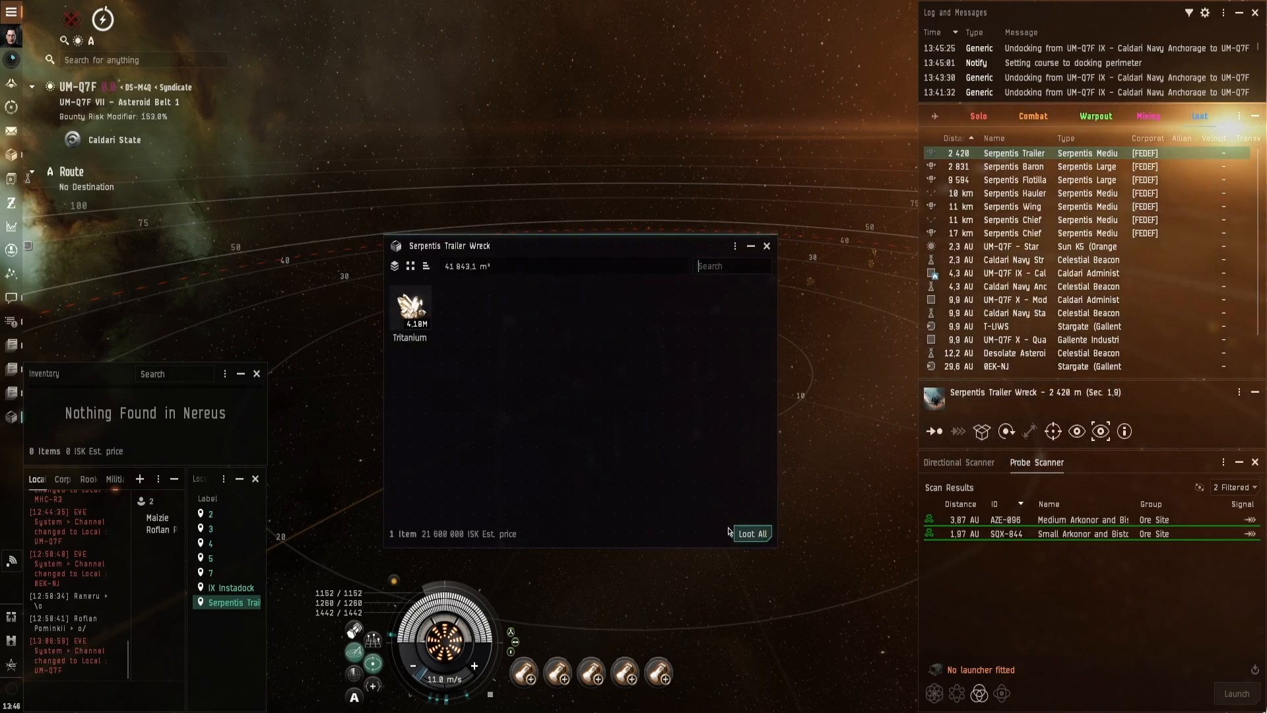
{"action": "left_click", "coordinate": [751, 533]}
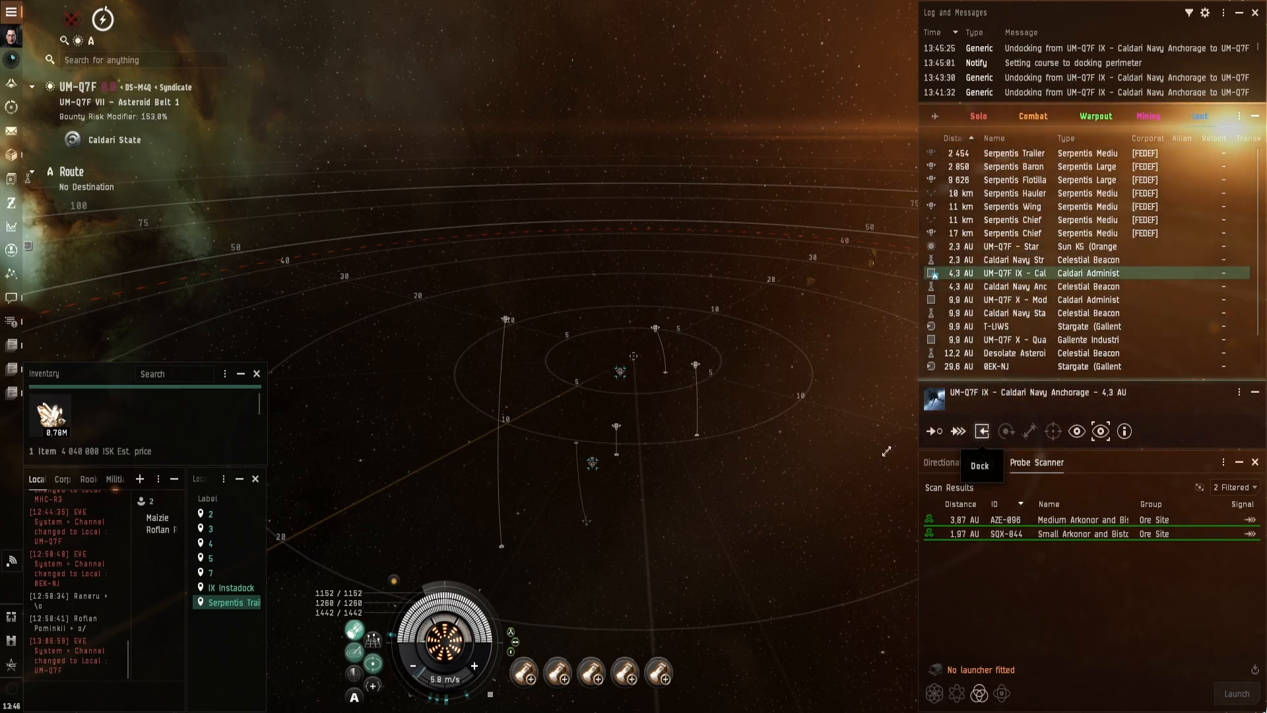
{"action": "left_click", "coordinate": [982, 431]}
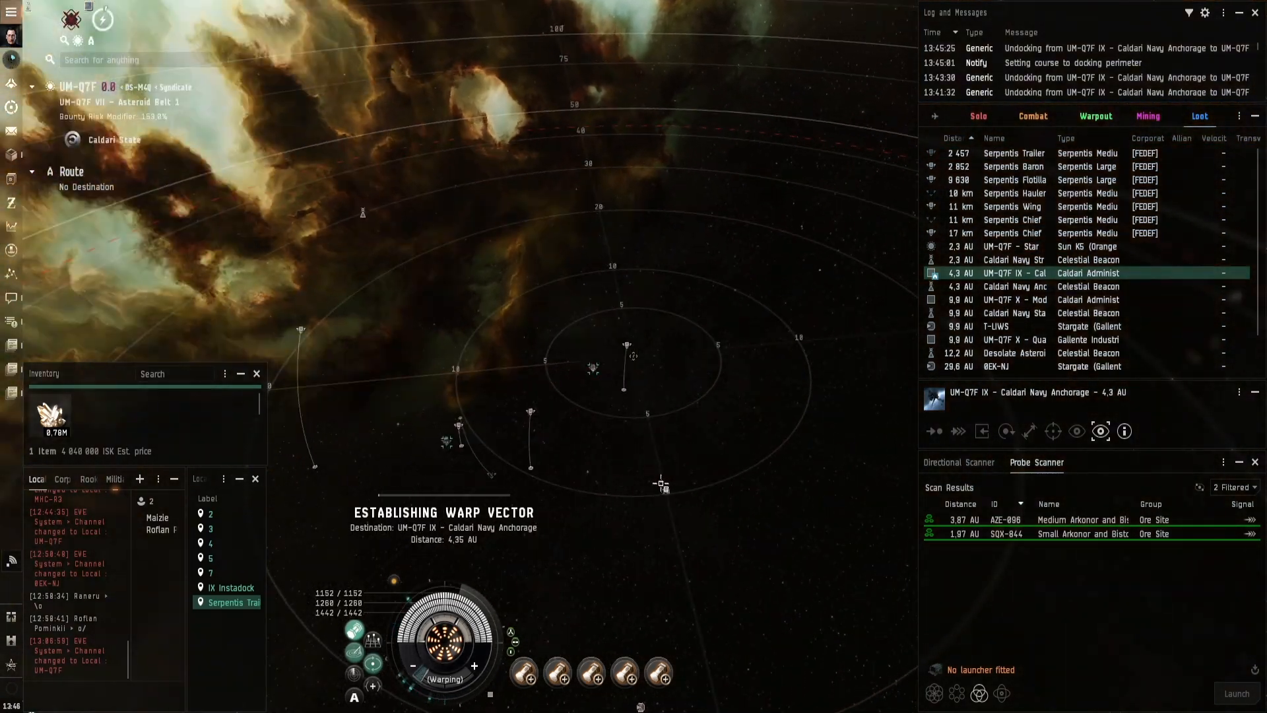